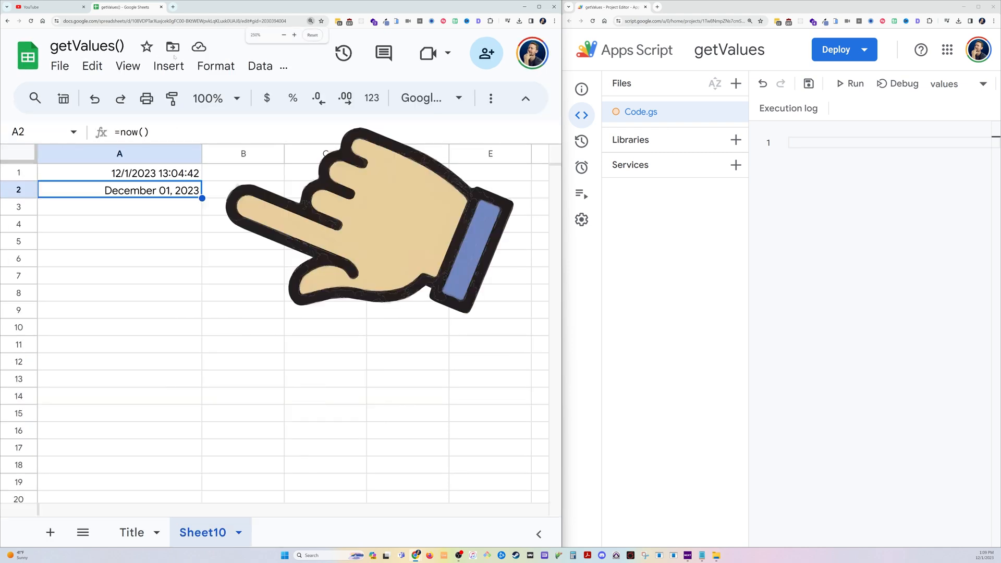
Inspect the formulas behind cells A2 and A1 to compare their date formats
click(119, 172)
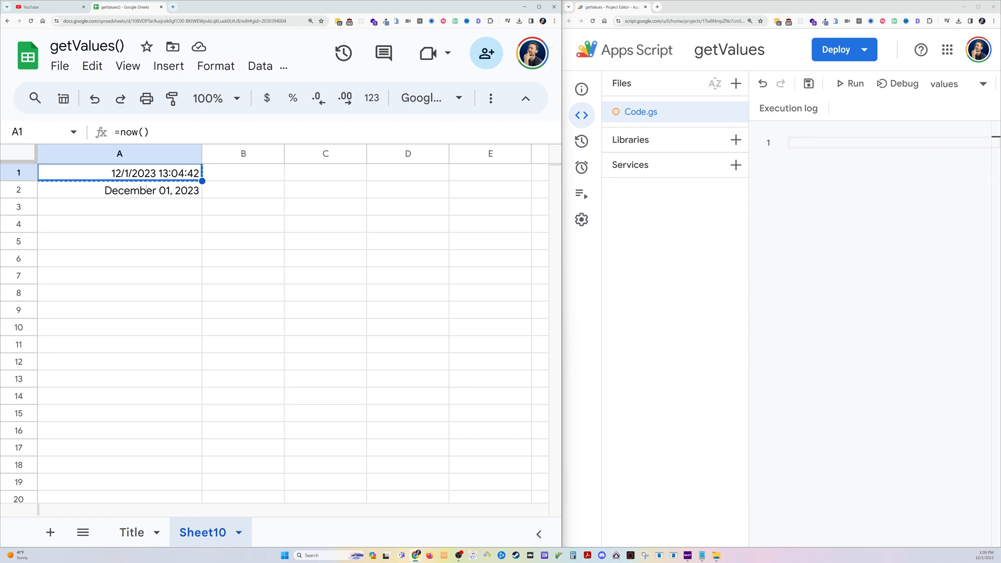
click(120, 190)
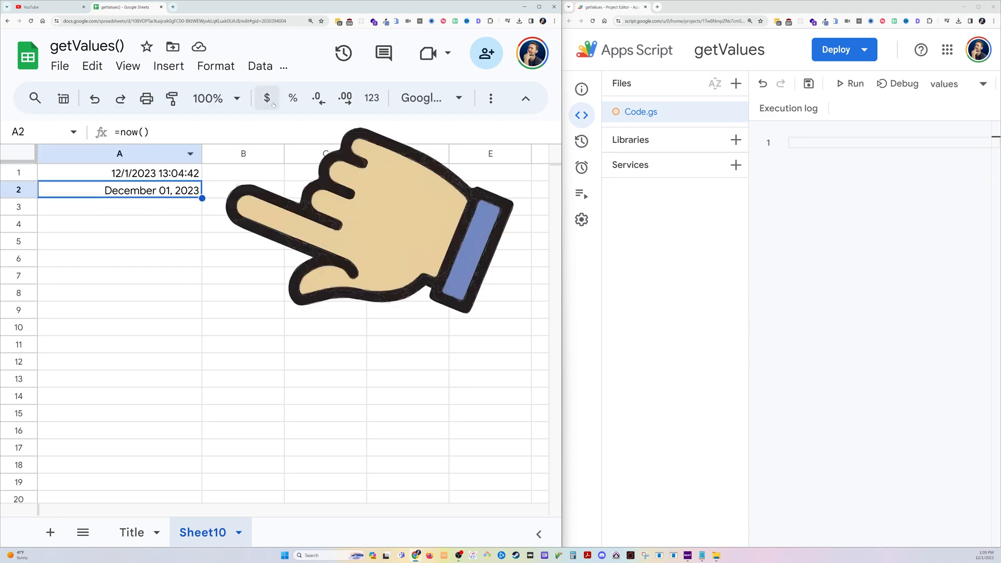
click(267, 98)
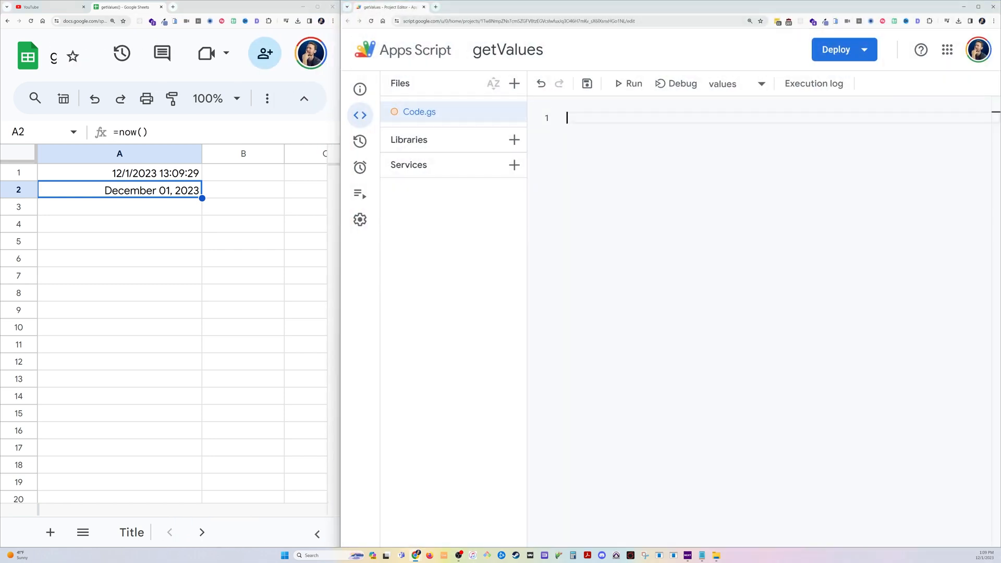
Write values() logging getValues and getDisplayValues of the 'dates' named range, then run it
text(function values() {\n  let sheet = SpreadsheetApp.getActiveSpreadsheet();\n})
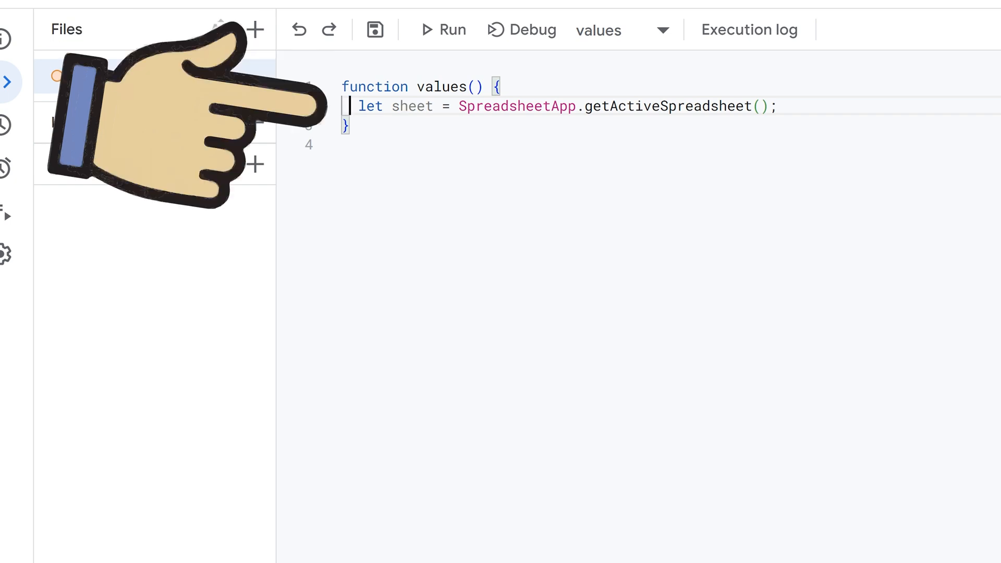
text(let range = sheet.getRangeByName('dates');)
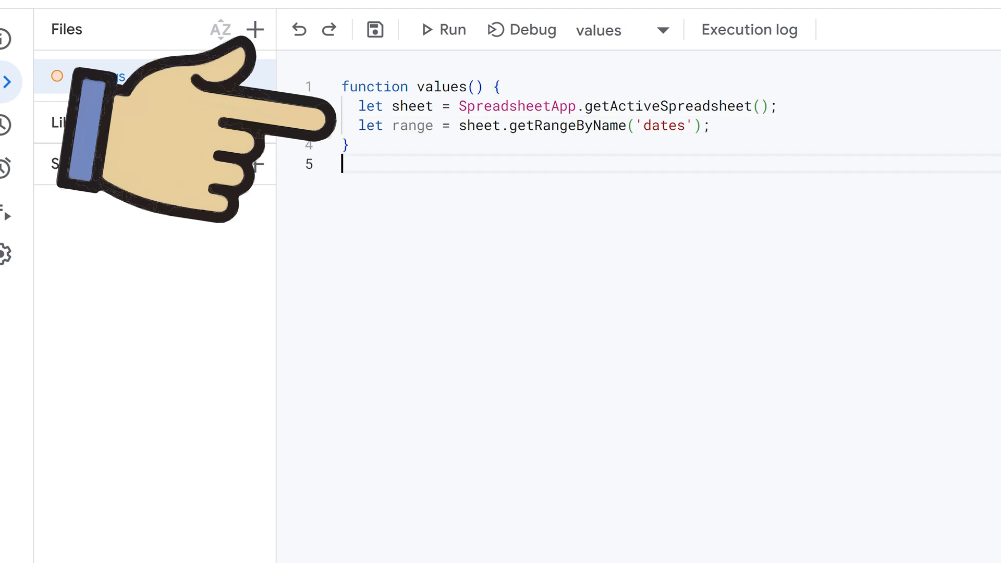
text(let getValues = range.getValues();)
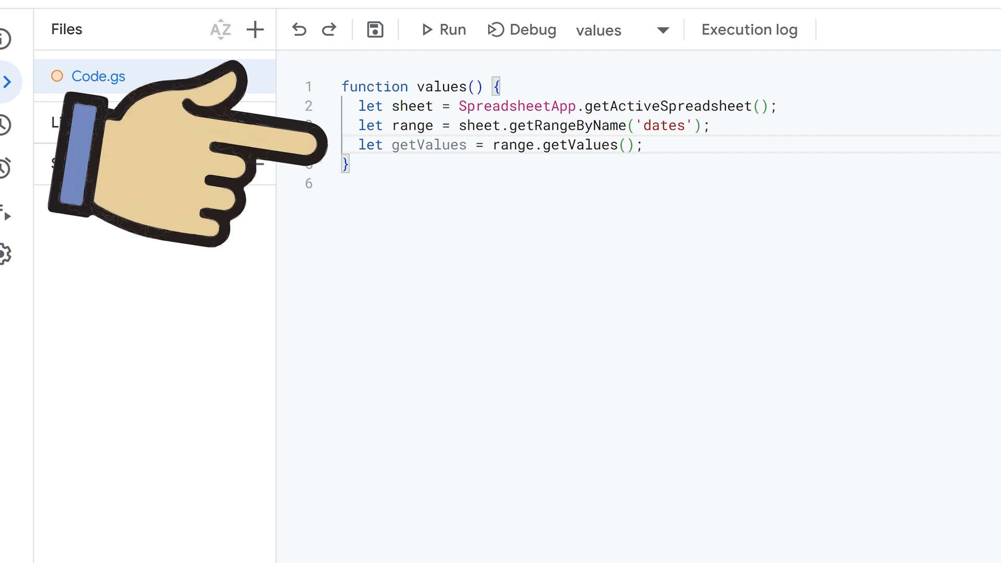
text(let displayValues = range.getDisplayValues();)
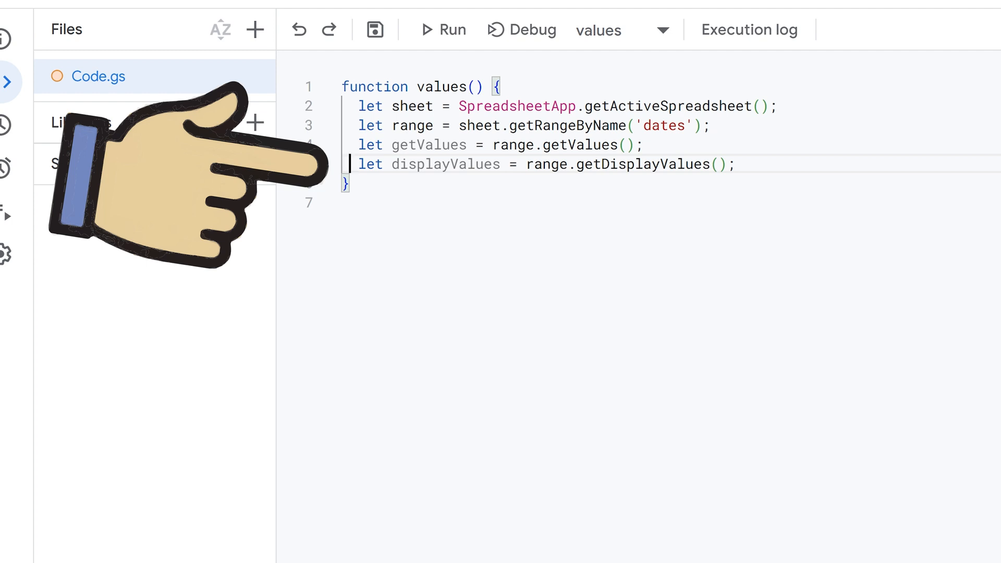
text(console.log(getValues, displayValues))
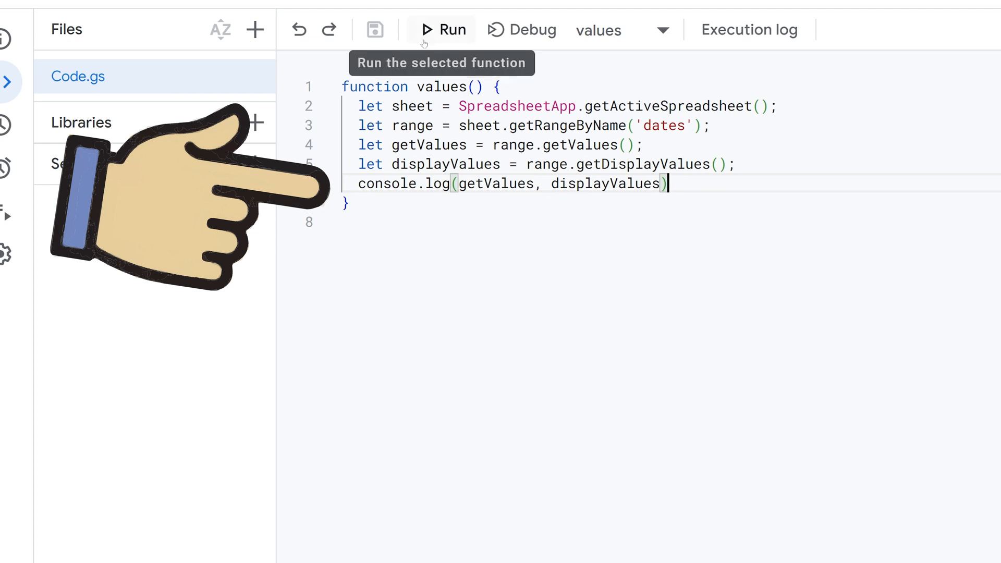
click(445, 29)
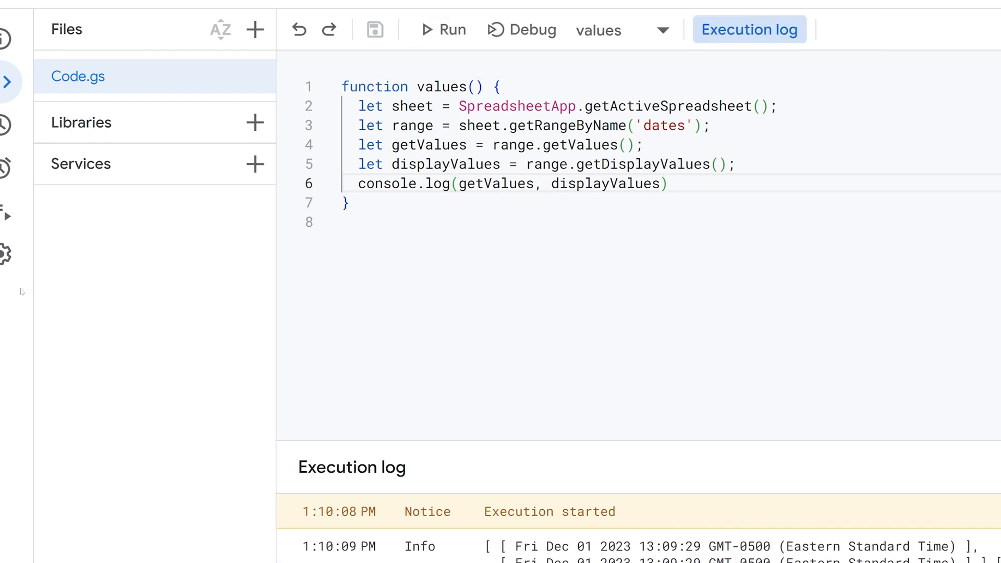